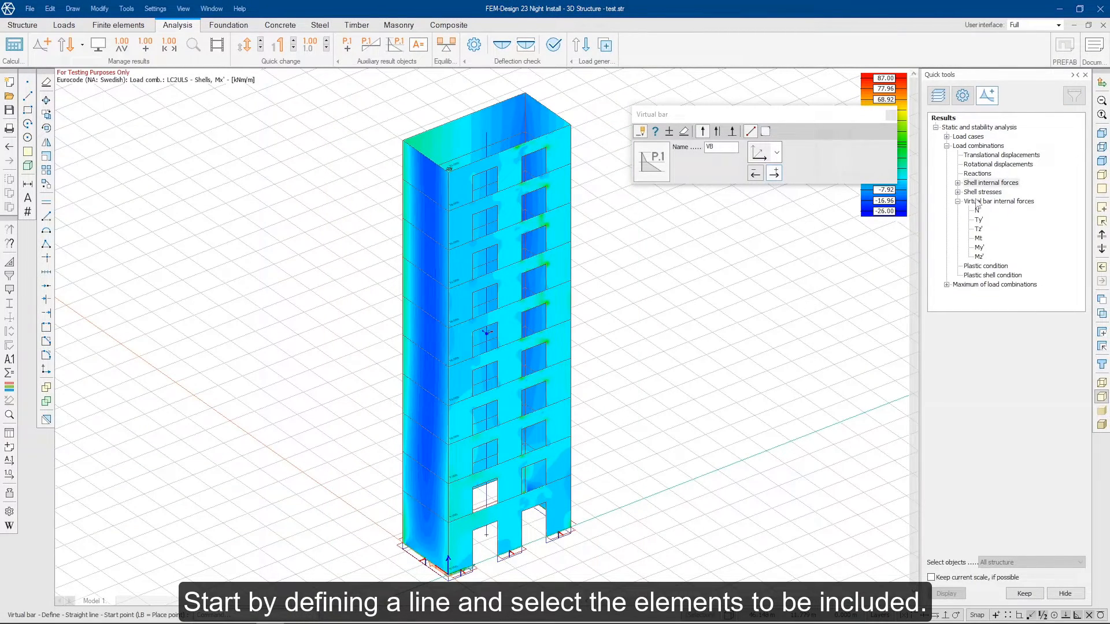
- Place the virtual bar through the structure and show its normal force N diagram
click(997, 201)
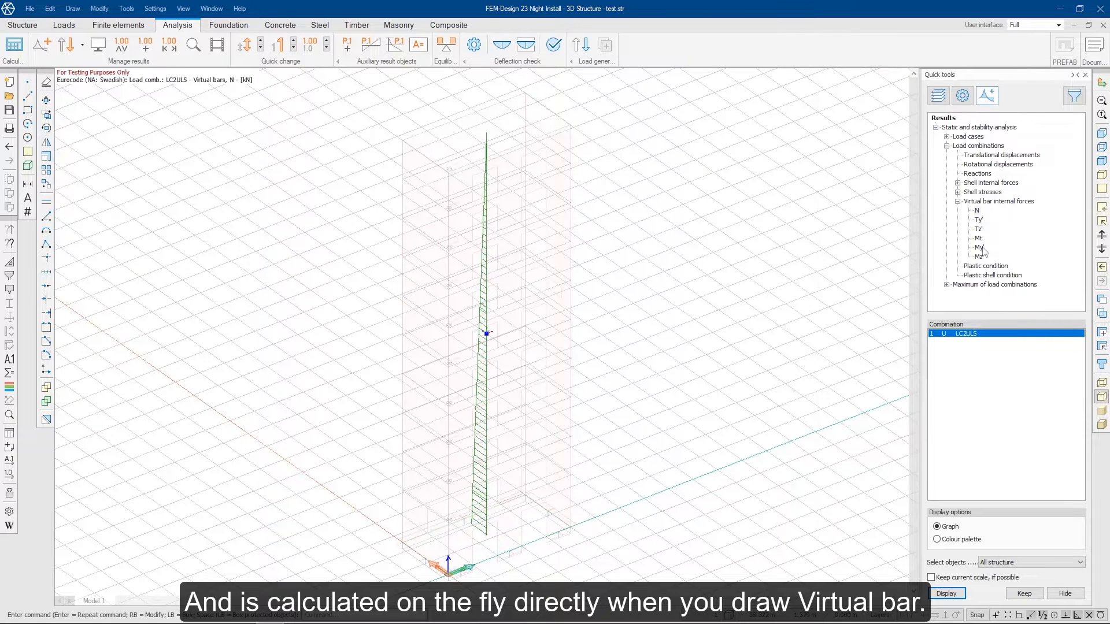
click(978, 257)
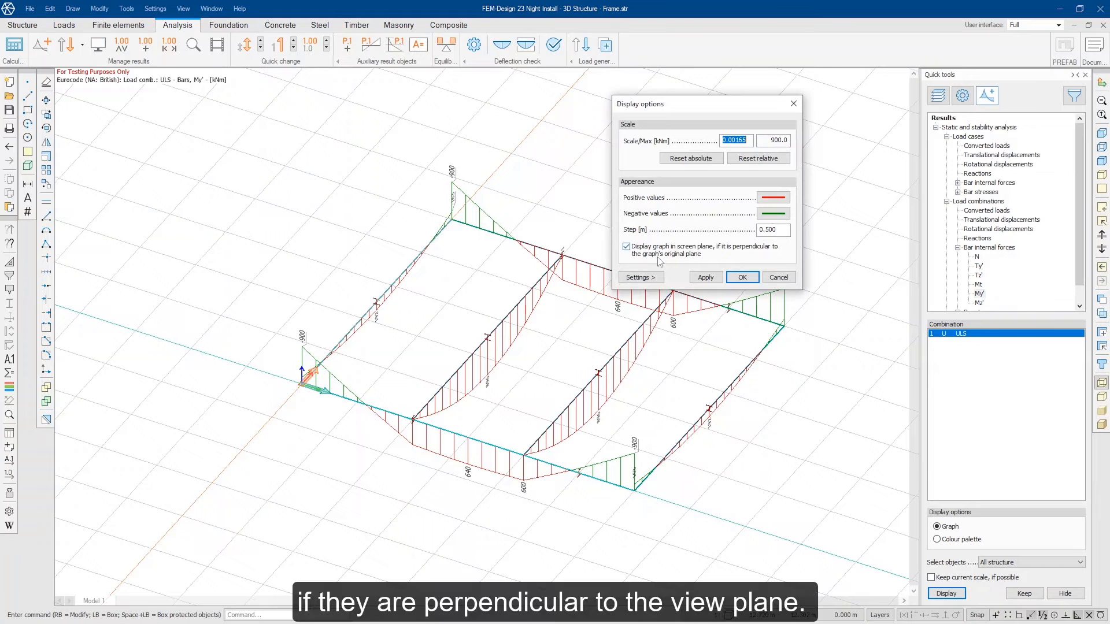
- Enable drawing My' diagrams in the screen plane when perpendicular to the view
click(742, 278)
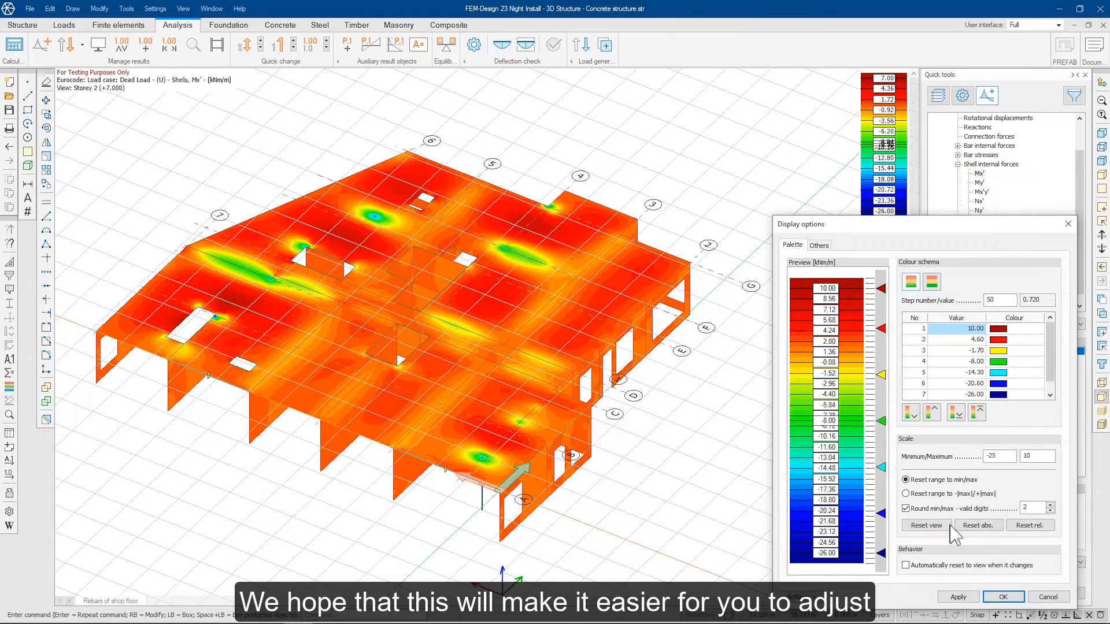
- Reset the shell Mx' colour palette to fit the values in view after setting −25 to 10
click(957, 596)
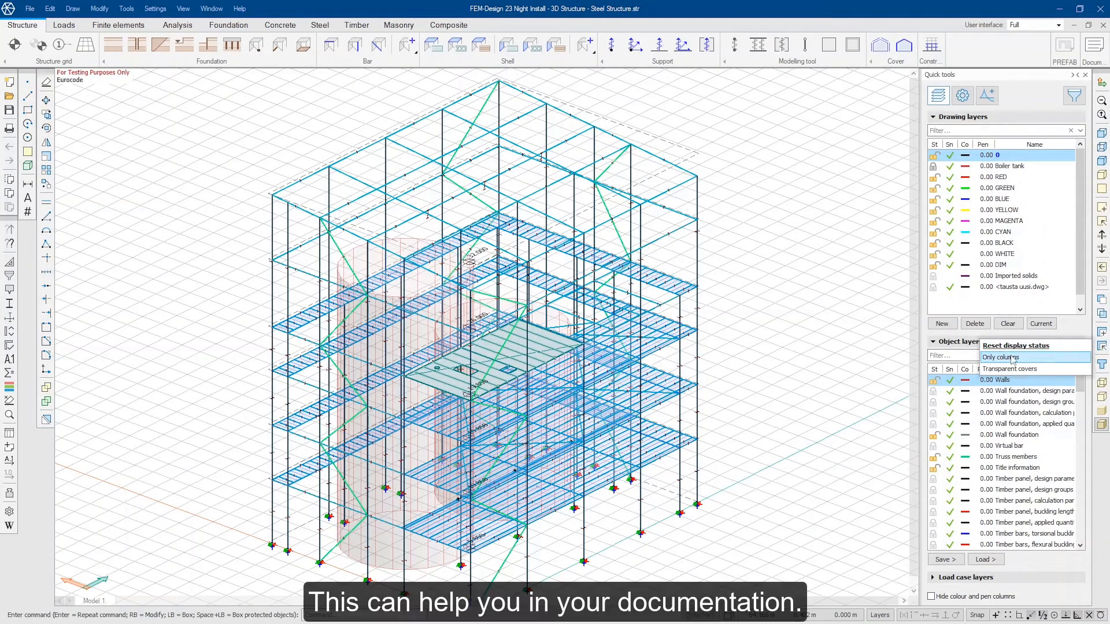
- Load a saved display status, then save the current view as a status named 'test'
click(1000, 357)
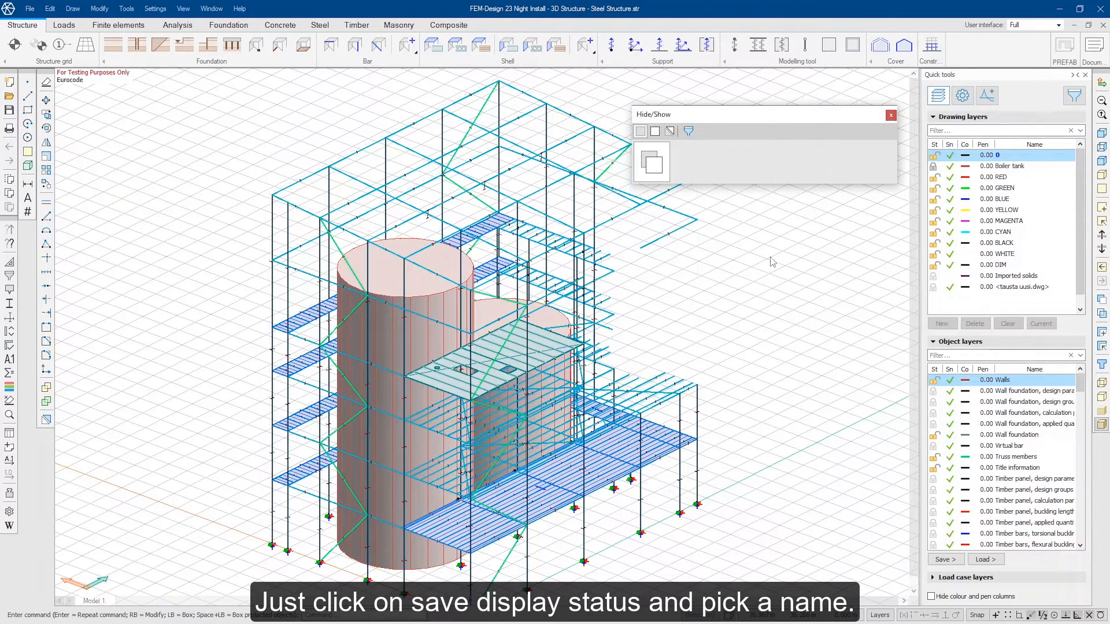
click(651, 161)
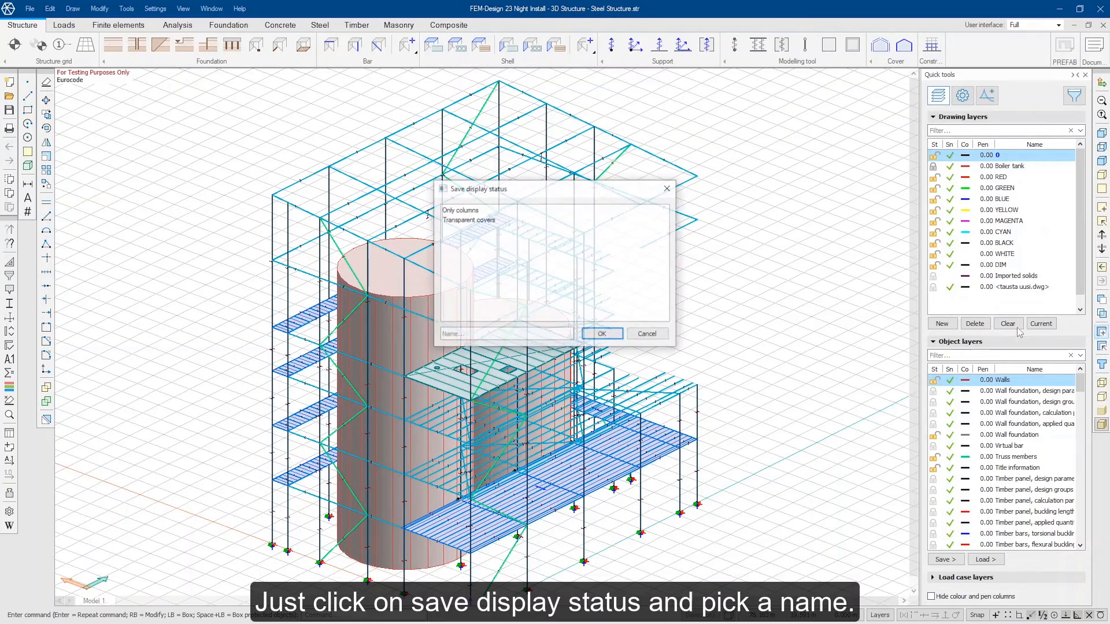
text(test)
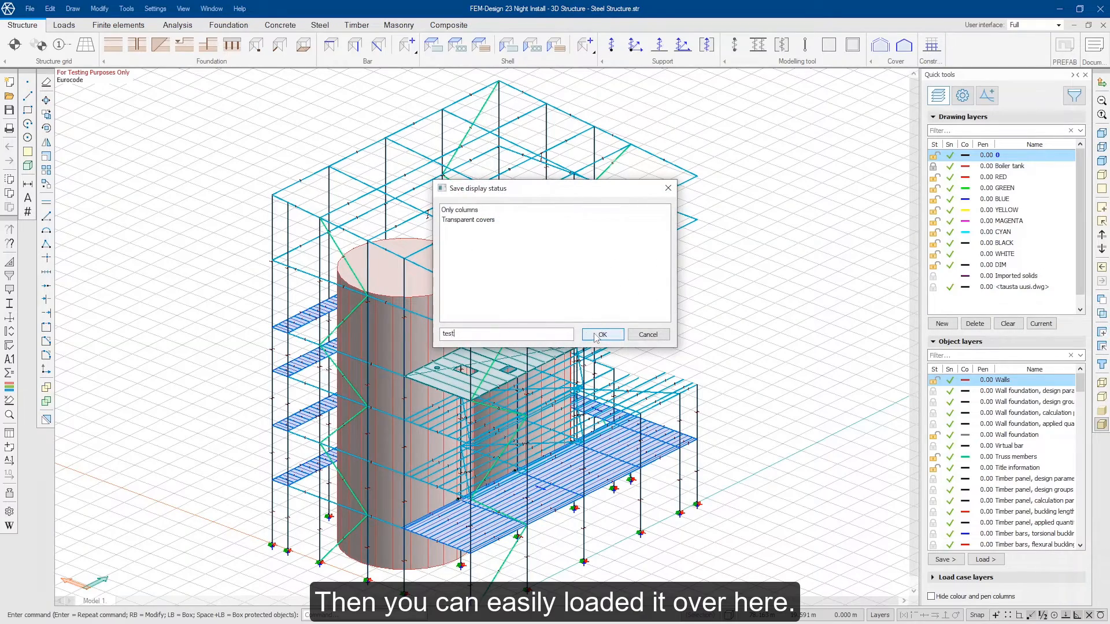